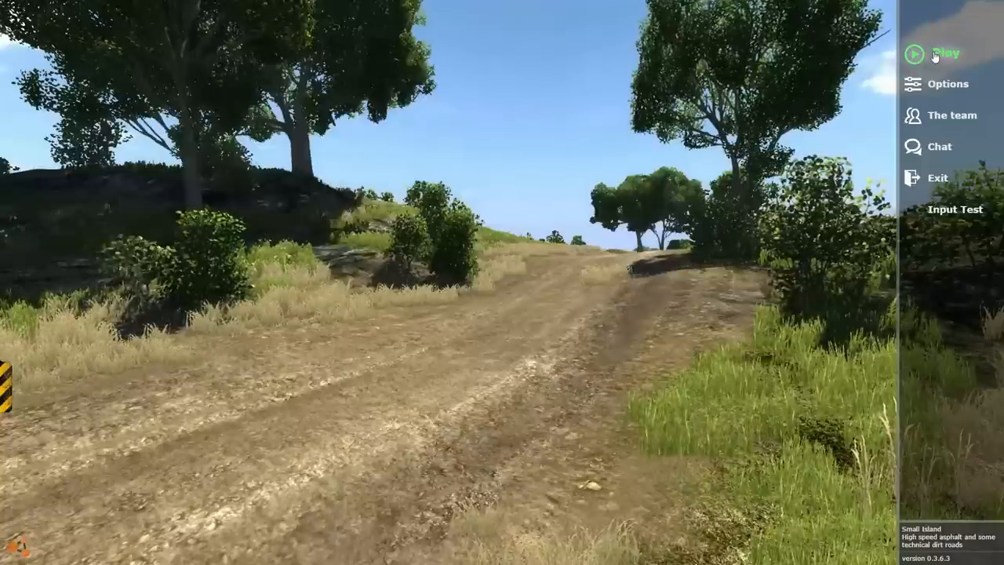
# - From the main menu, choose the grid map from the level list and load it
pyautogui.click(946, 52)
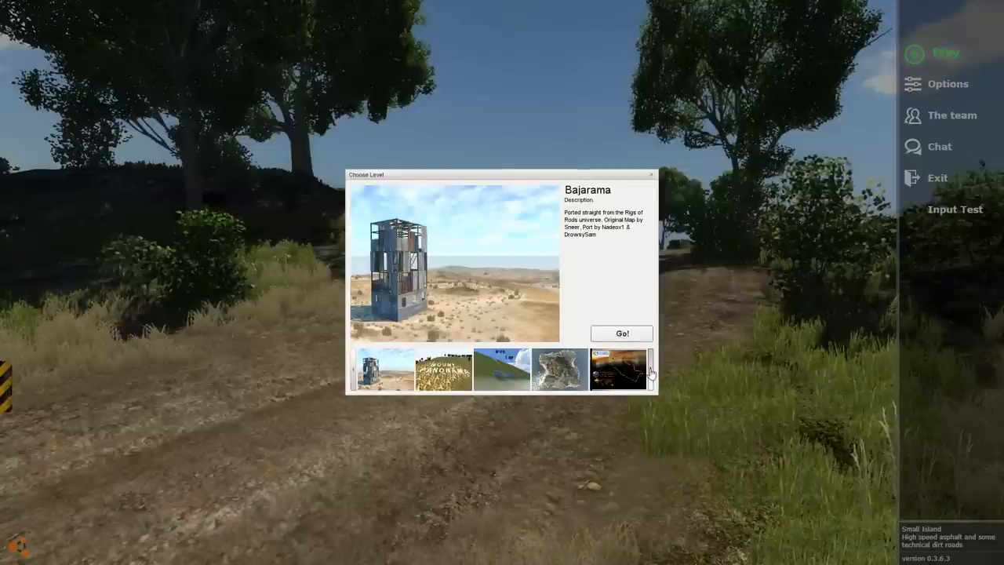
pyautogui.click(652, 370)
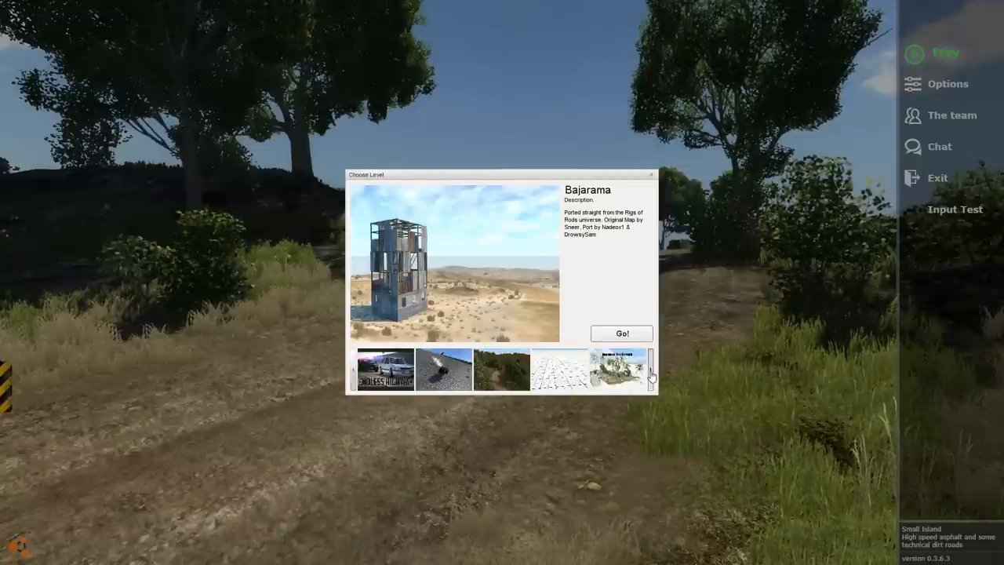
pyautogui.click(622, 333)
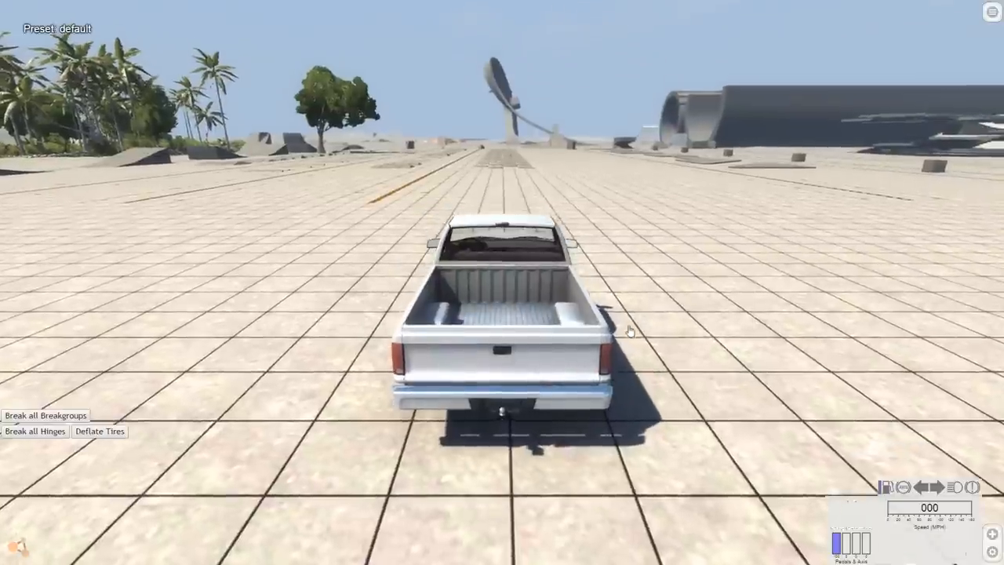
# - Spawn the 130 Tonne Spintop on the grid through the Vehicle Selector
pyautogui.click(992, 11)
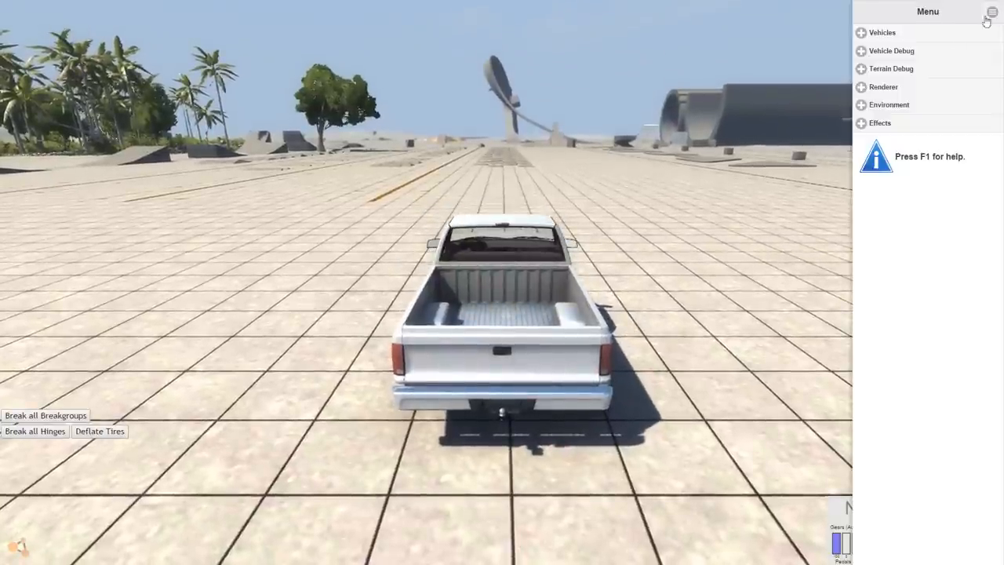
pyautogui.click(882, 32)
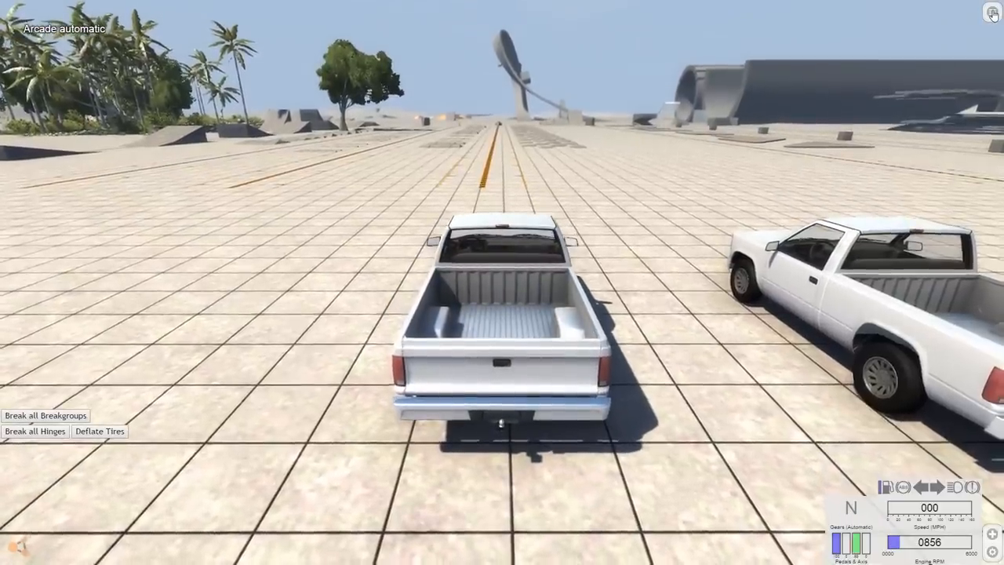
pyautogui.press('w')
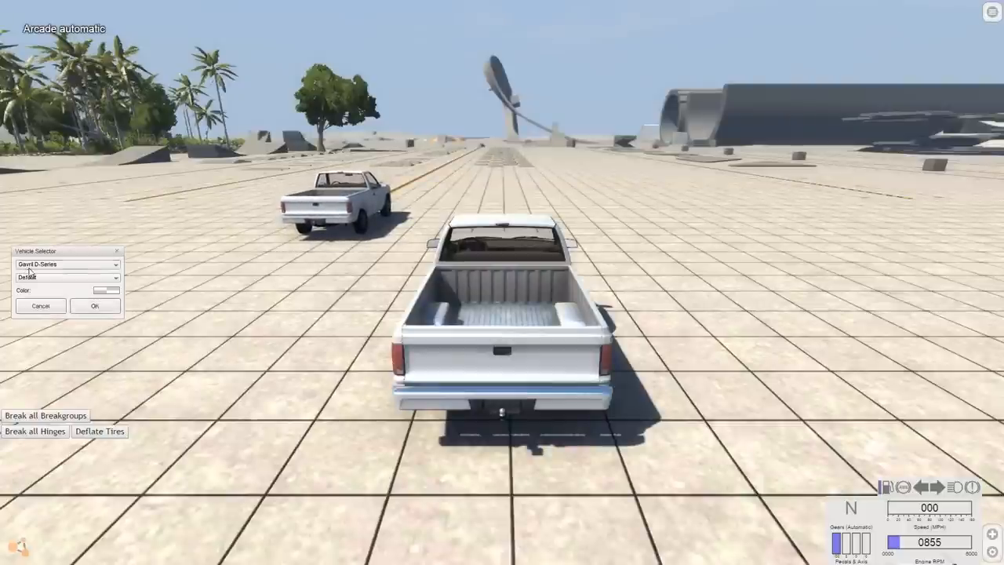
pyautogui.click(66, 264)
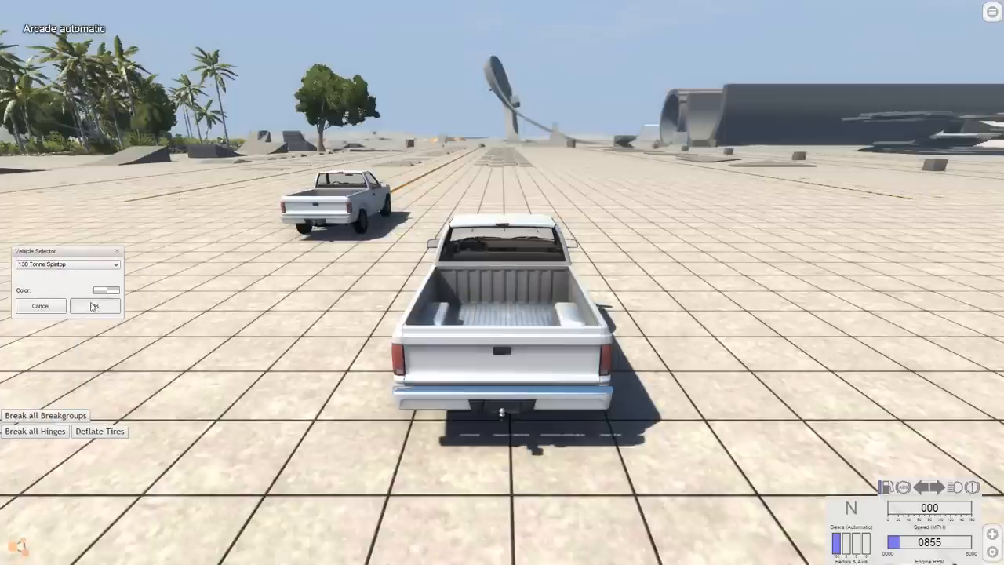
pyautogui.click(94, 305)
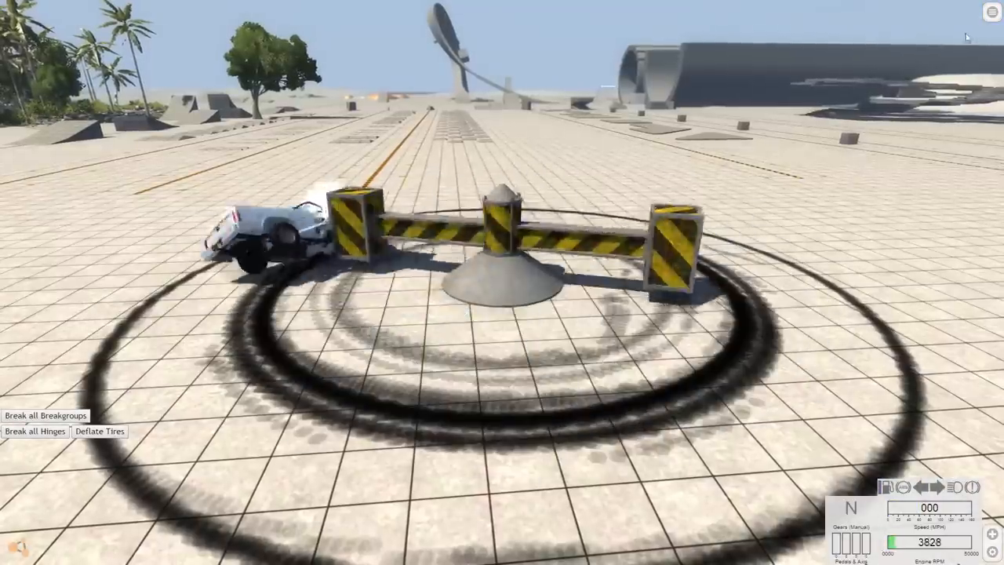
pyautogui.click(991, 11)
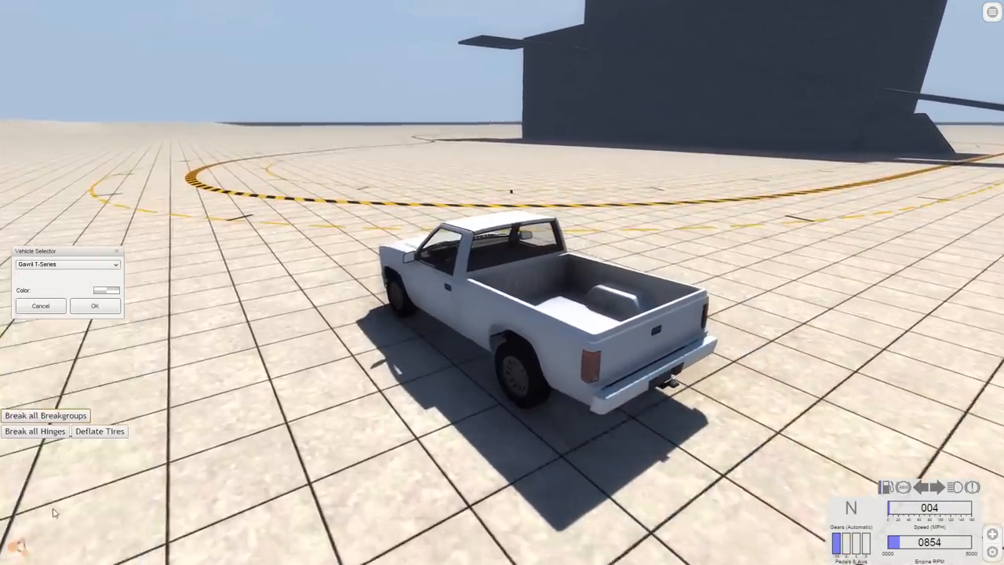
# - Spawn the Gavril T-Series truck with a blue cab colour
pyautogui.click(94, 306)
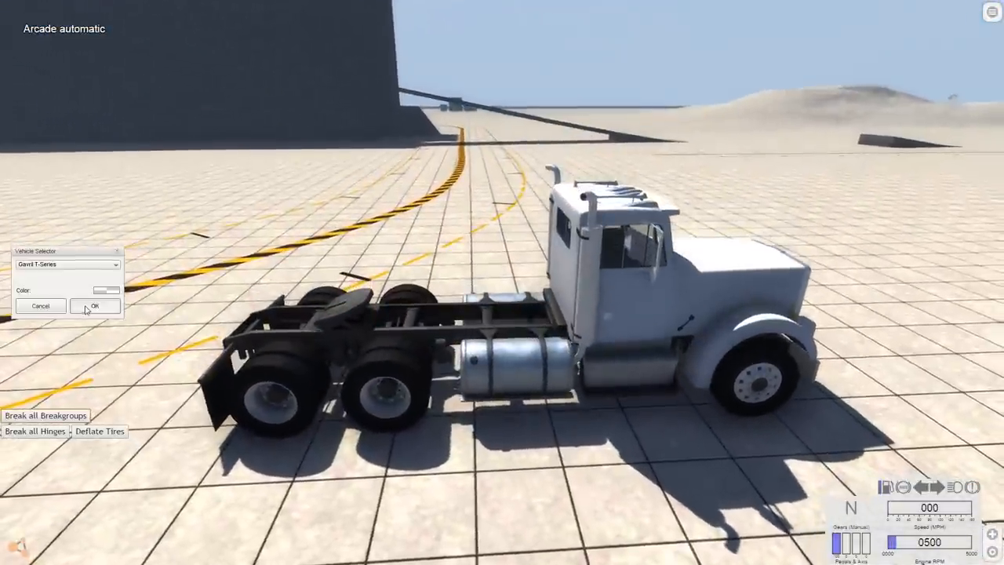
pyautogui.click(106, 290)
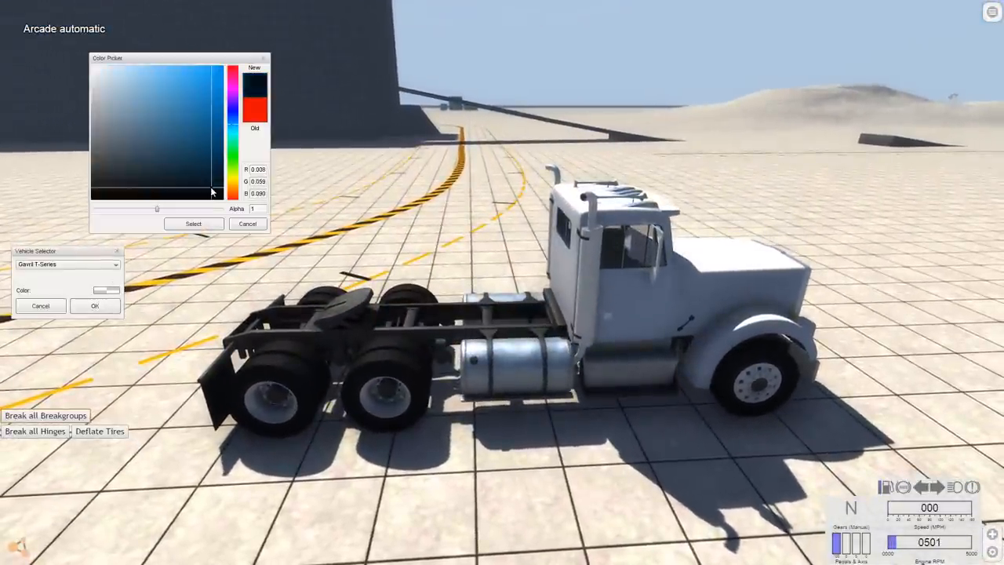
pyautogui.click(216, 131)
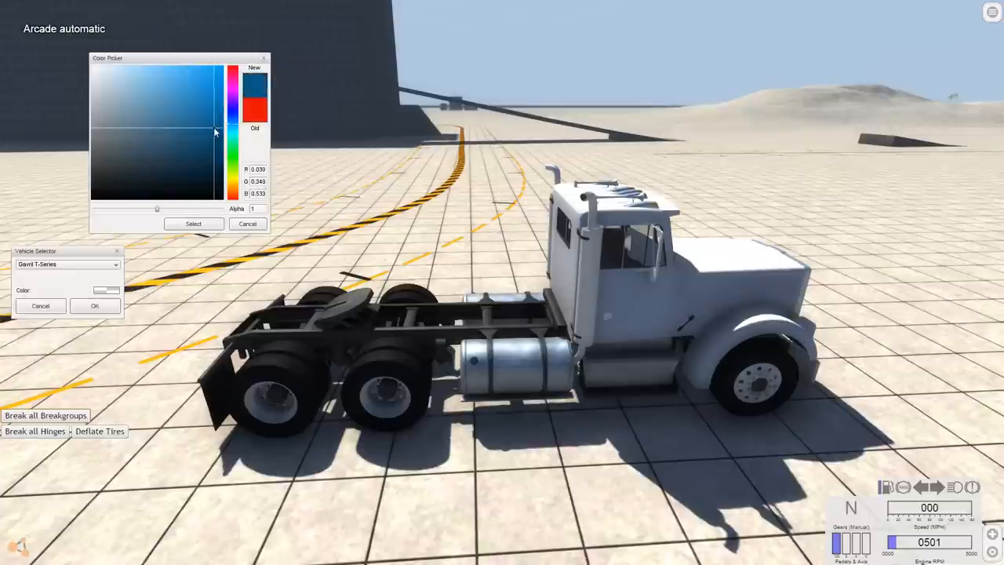
pyautogui.click(234, 119)
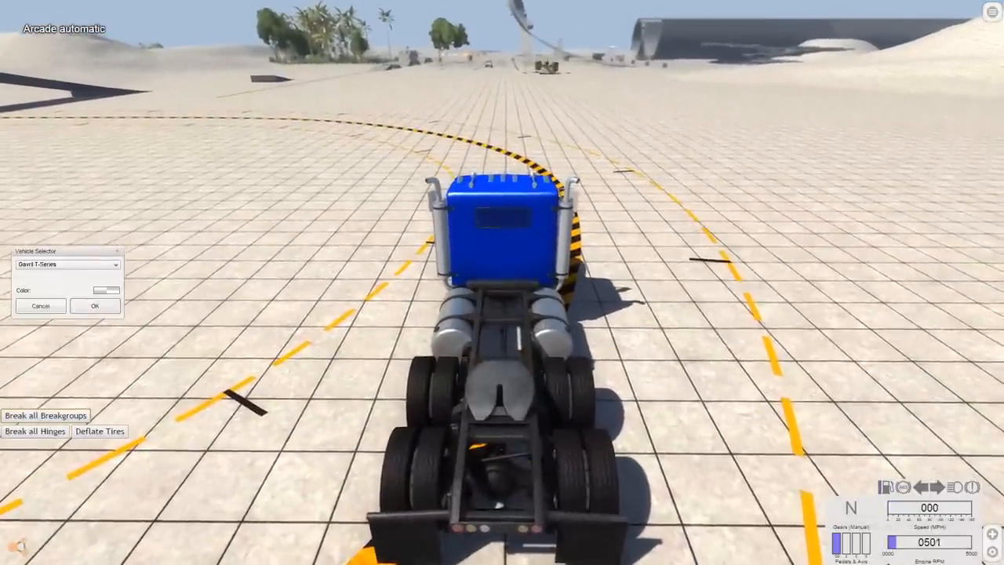
# - Load the orange steamroller and drive it forward toward the target circle
pyautogui.click(114, 264)
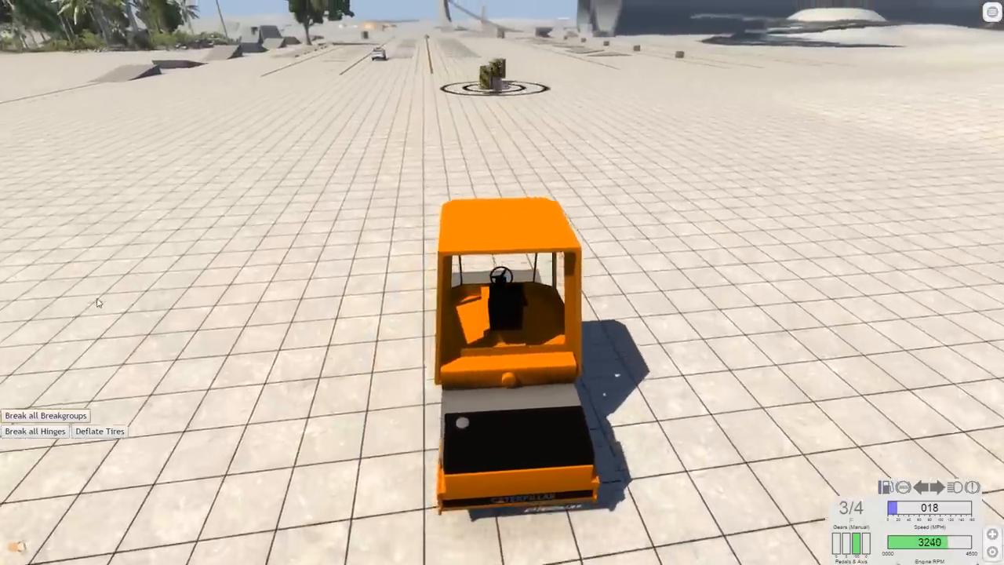
pyautogui.press('w')
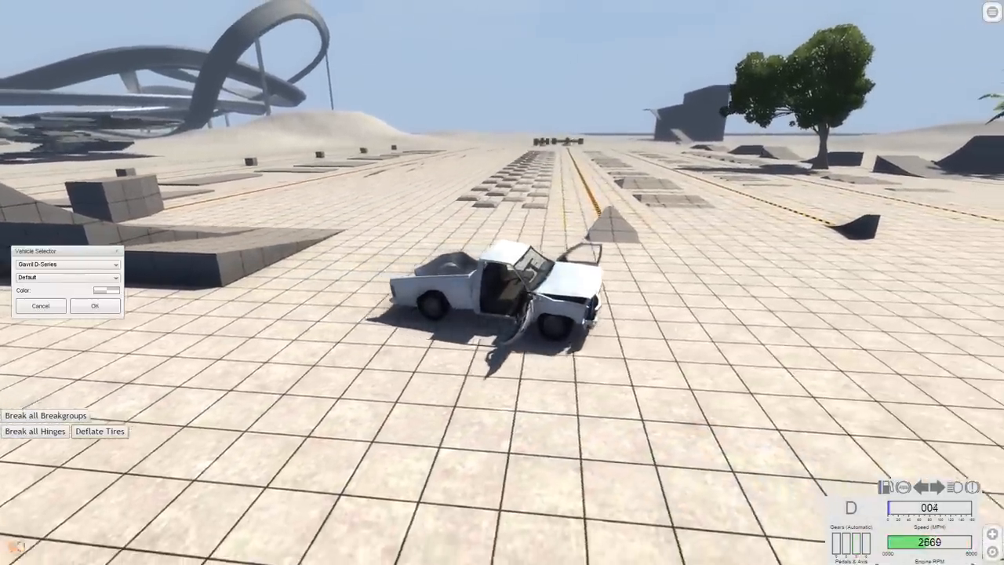
pyautogui.click(115, 264)
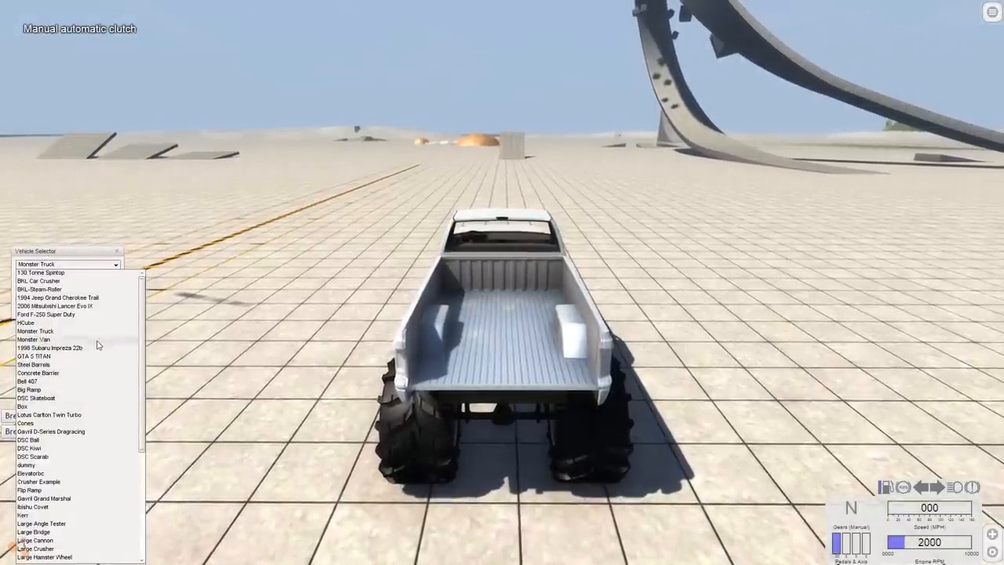
# - Spawn the Bruckell Moonhawk Improved MGG100+Slayer with the Default configuration
pyautogui.scroll(-3)
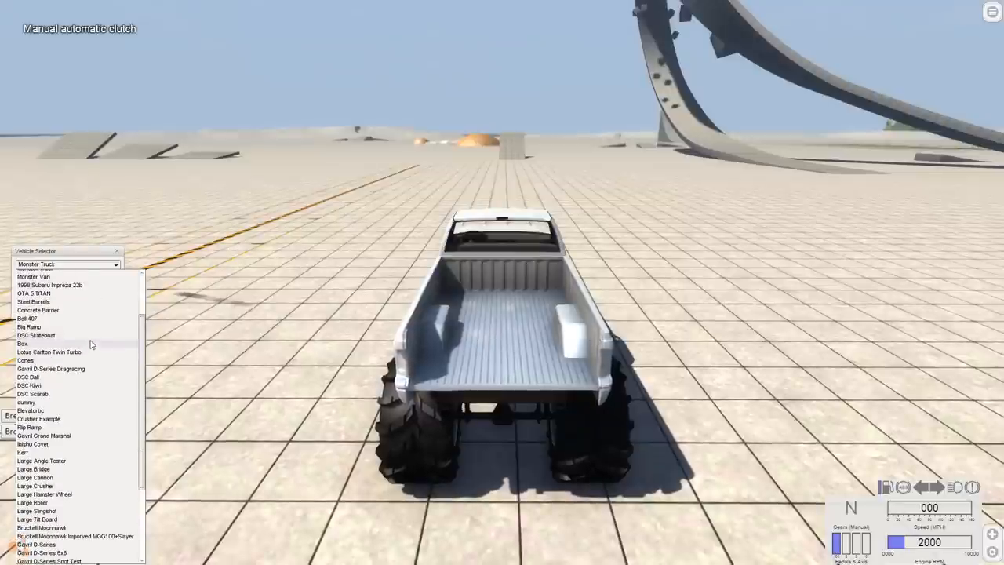
pyautogui.scroll(-3)
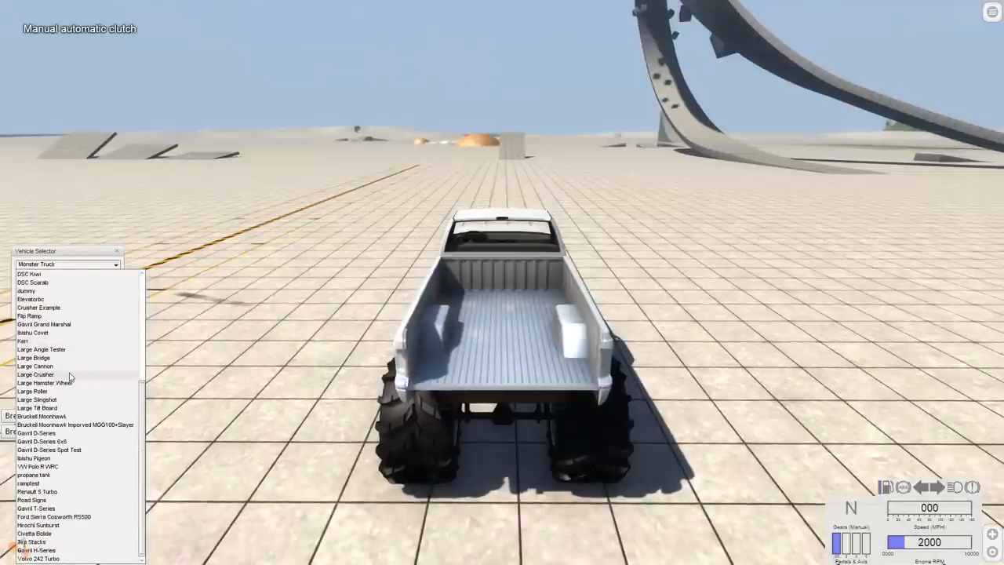
pyautogui.moveTo(87, 518)
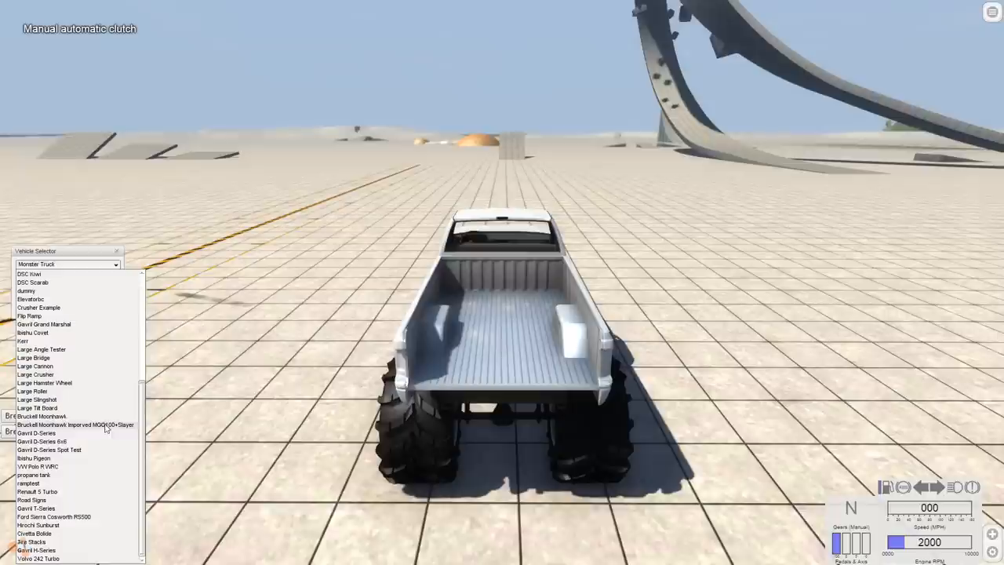
pyautogui.click(43, 417)
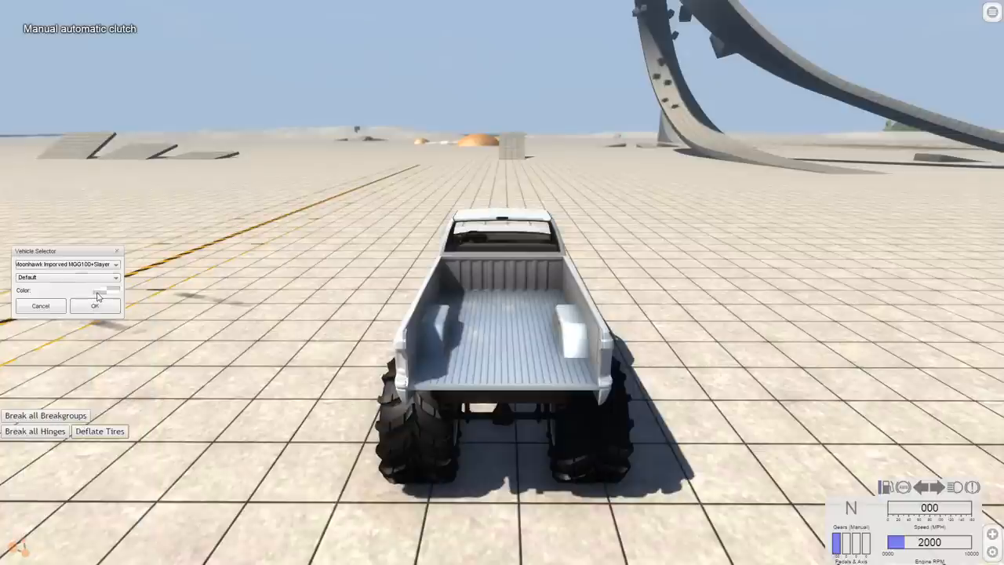
pyautogui.click(106, 290)
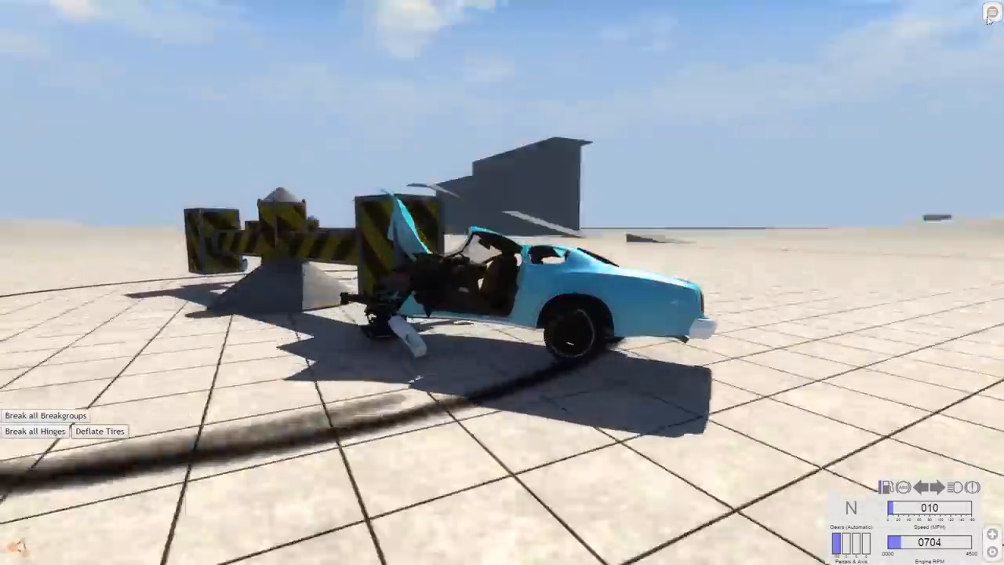
# - After crashing the Moonhawk into the spintop, bring up the in-game menu
pyautogui.click(992, 11)
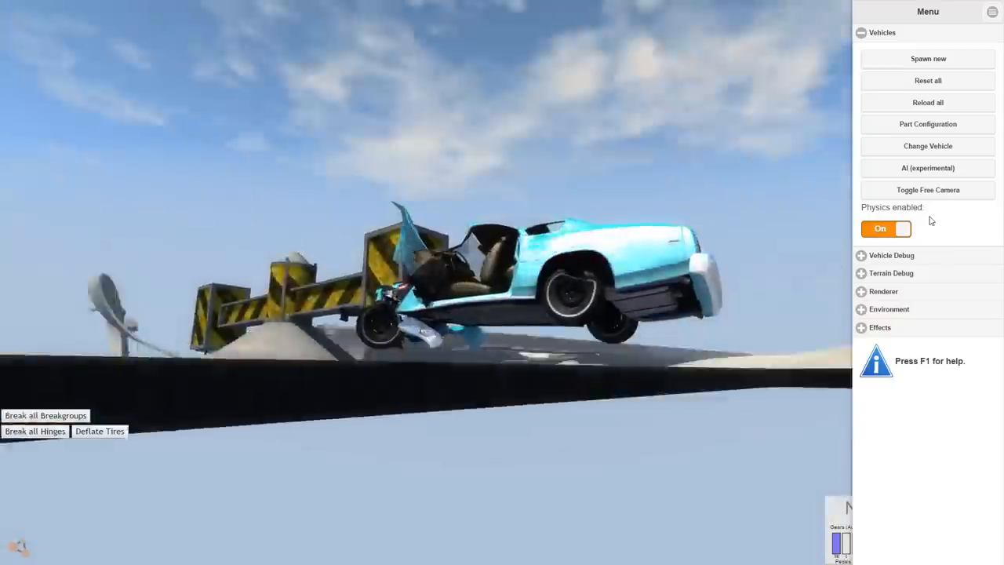
# - Apply the Zero Gravity preset in the Environment settings
pyautogui.click(889, 310)
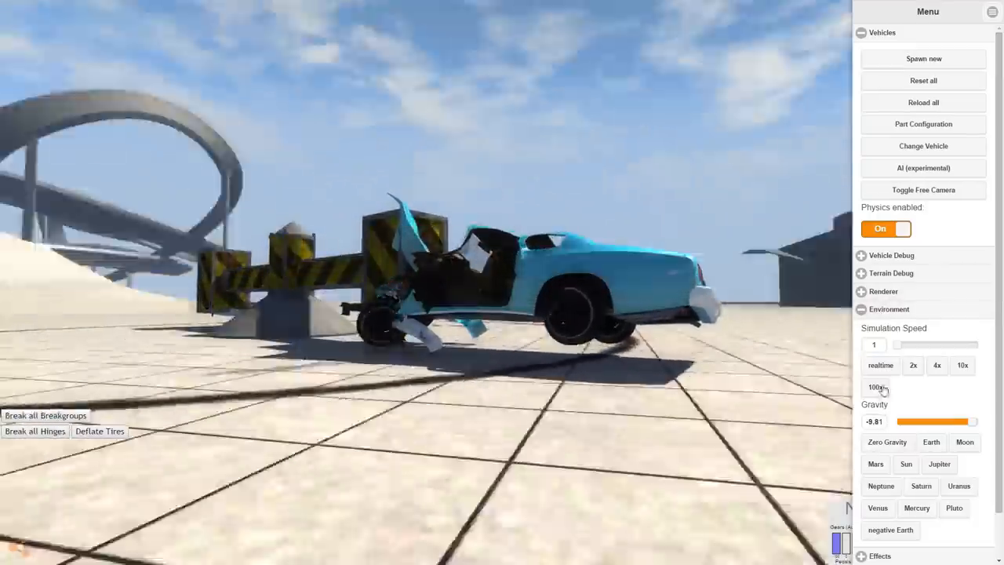
pyautogui.click(887, 441)
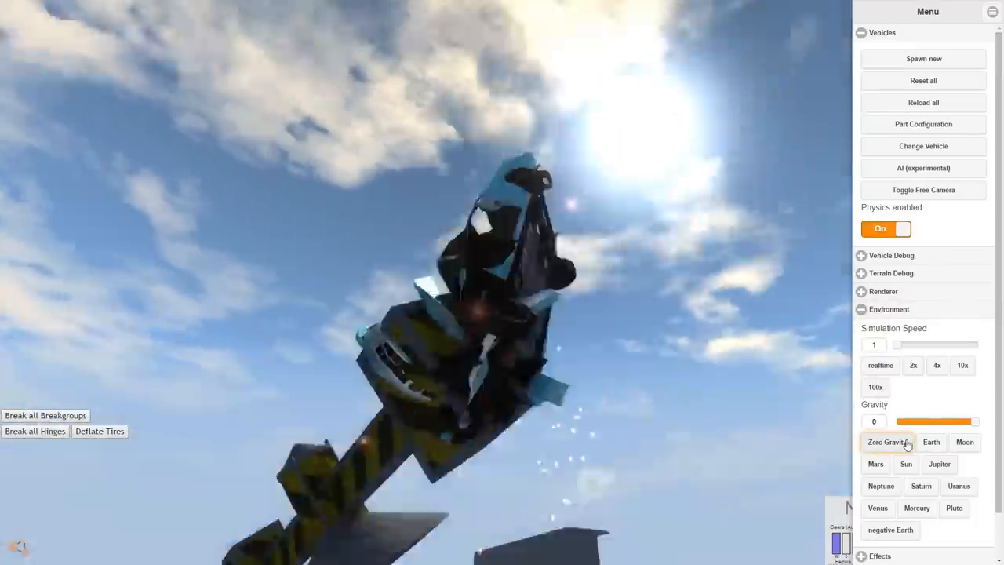
pyautogui.click(887, 442)
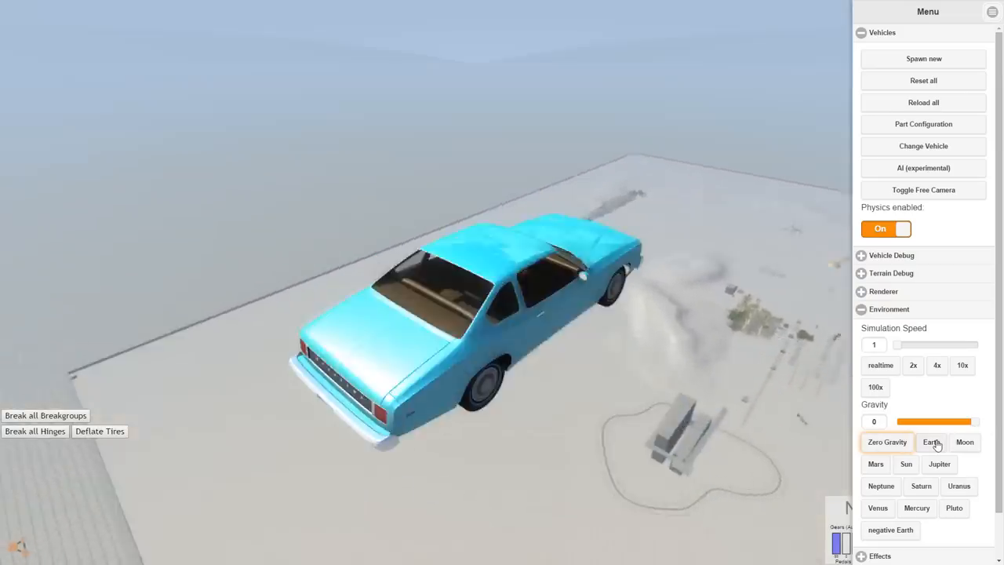
# - Switch gravity to the Earth preset of -9.8 in Environment settings
pyautogui.click(931, 442)
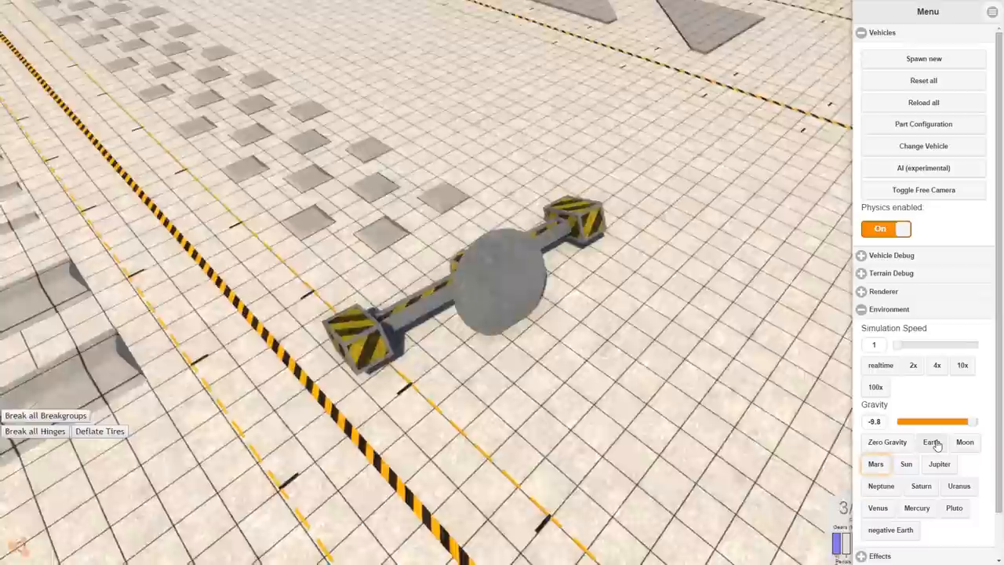
pyautogui.click(877, 464)
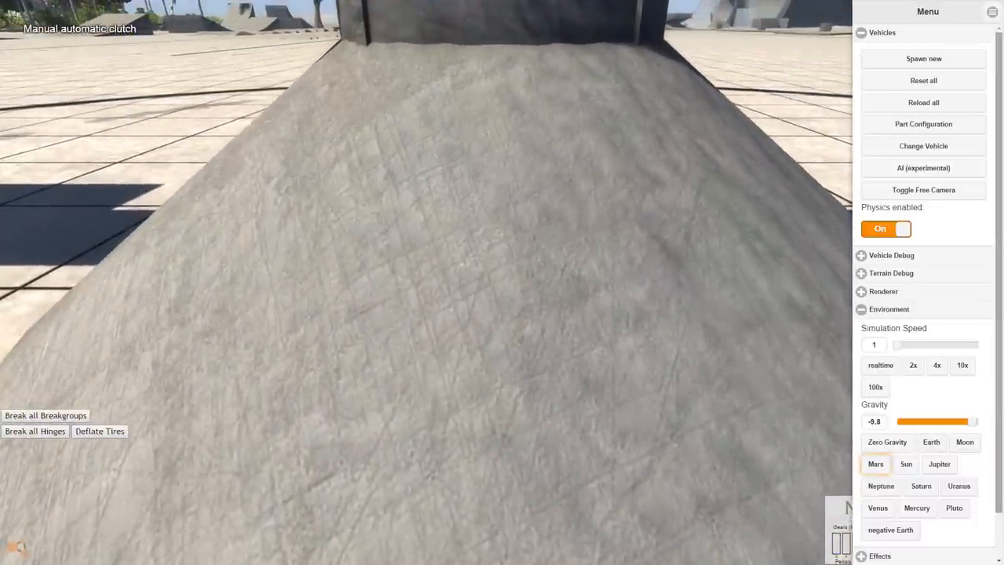
# - Close the Menu settings panel
pyautogui.click(992, 11)
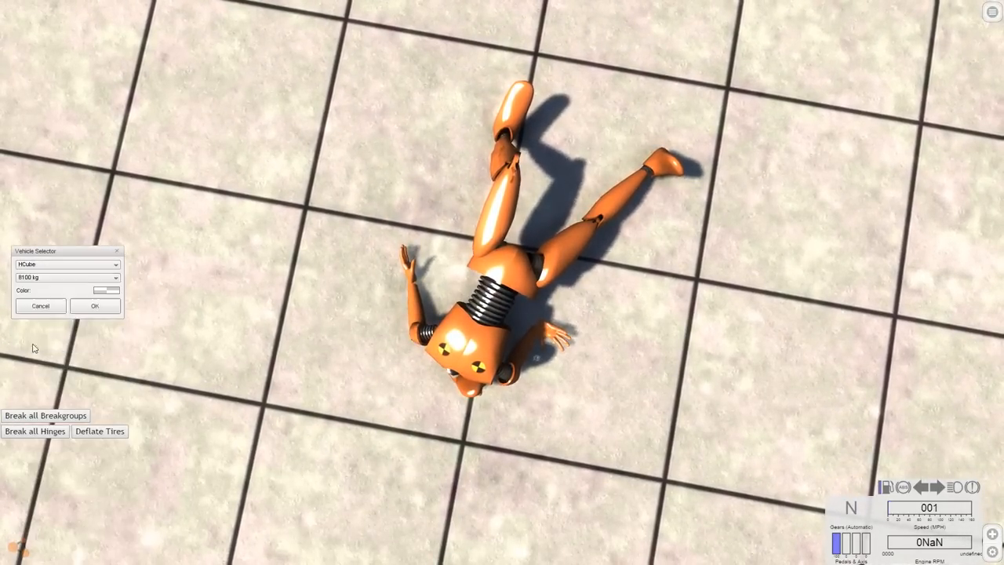
# - Confirm the Vehicle Selector to spawn the HCube in front of the spintop
pyautogui.click(94, 306)
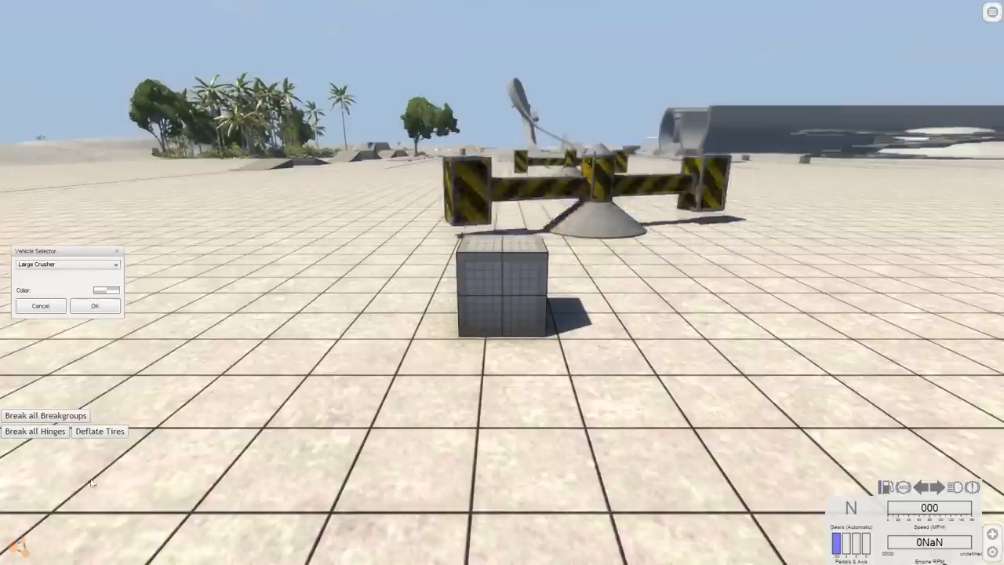
# - Spawn the Large Crusher onto the grid from the Vehicle Selector
pyautogui.click(94, 305)
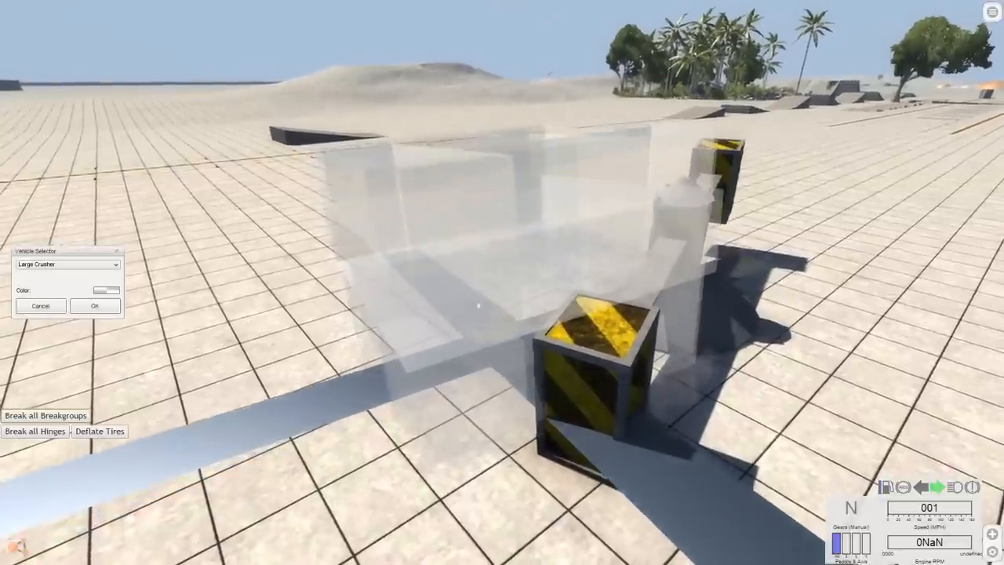
# - Pick propane tank in the Vehicle Selector dropdown
pyautogui.click(115, 265)
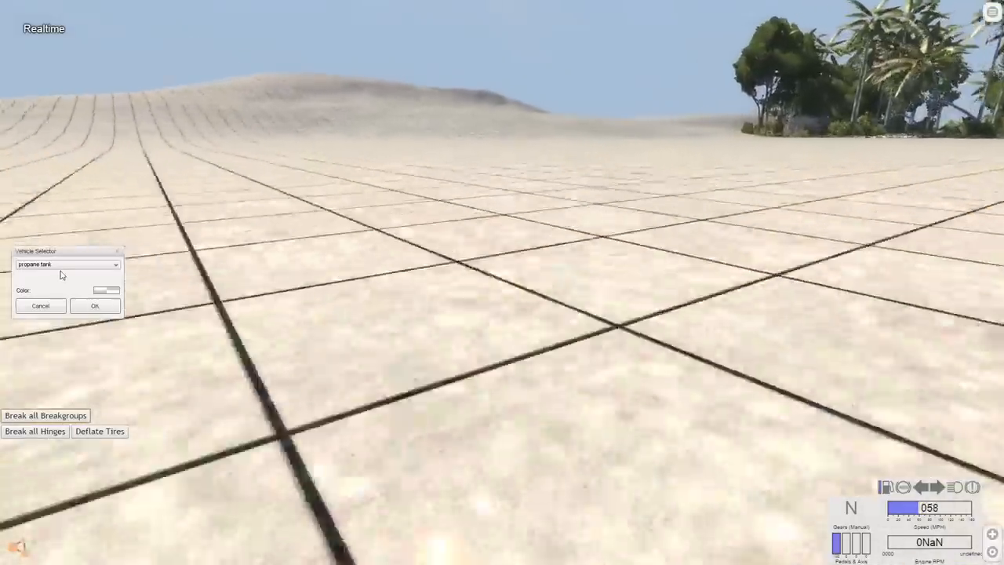
# - Open the Vehicle Selector list and scroll to its top
pyautogui.click(114, 263)
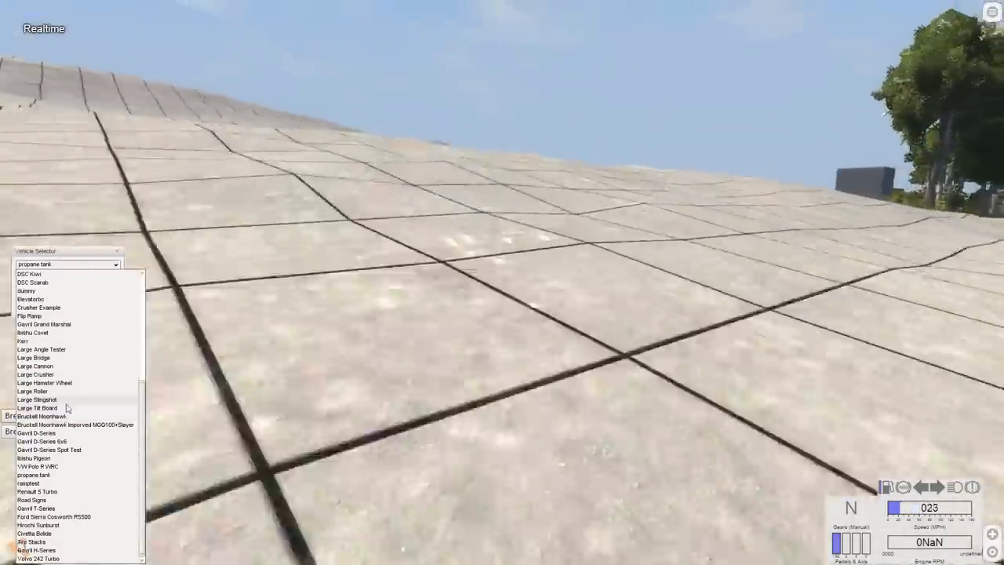
pyautogui.scroll(3)
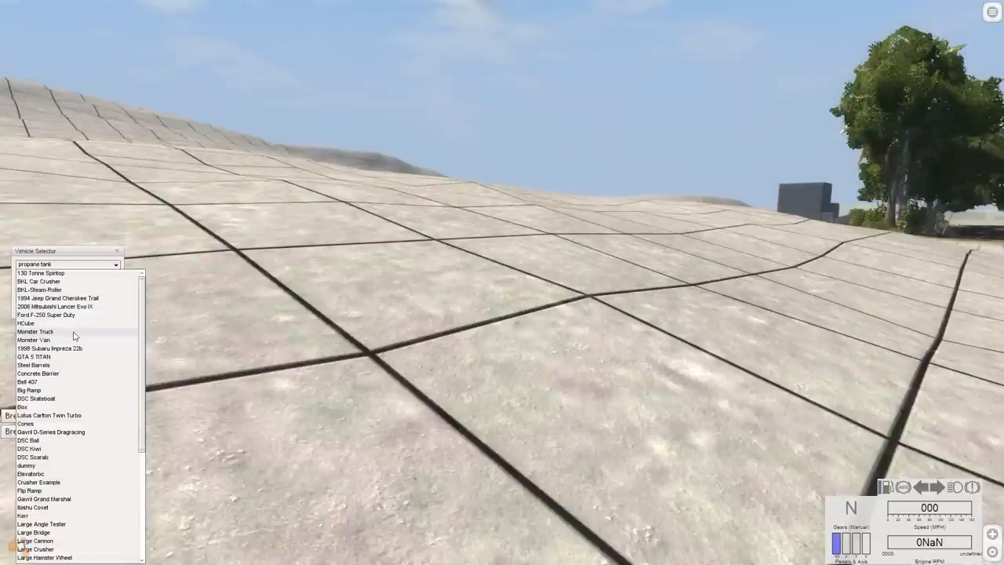
pyautogui.moveTo(71, 289)
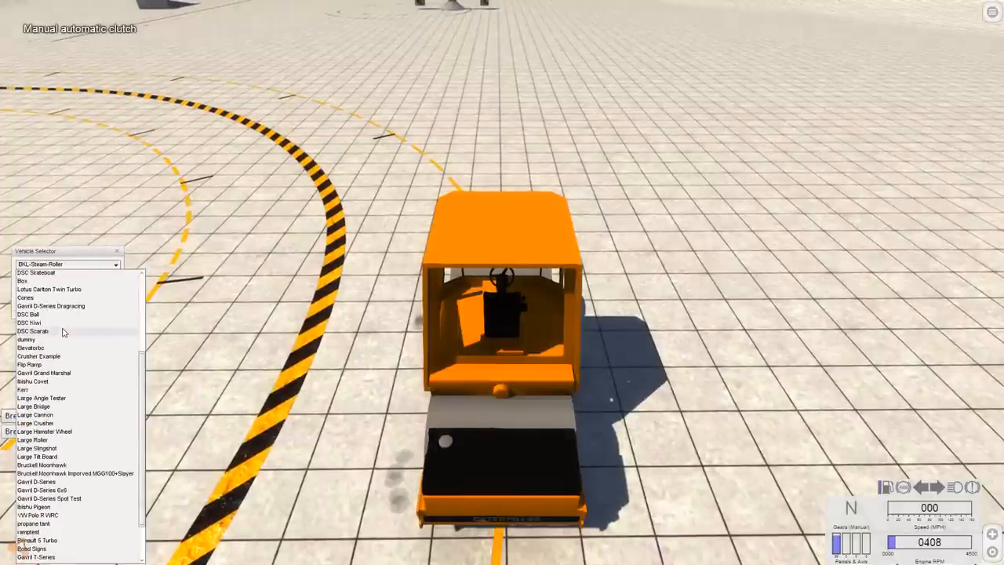
# - Scroll down and back up the vehicle list looking for DSC Ball
pyautogui.scroll(-3)
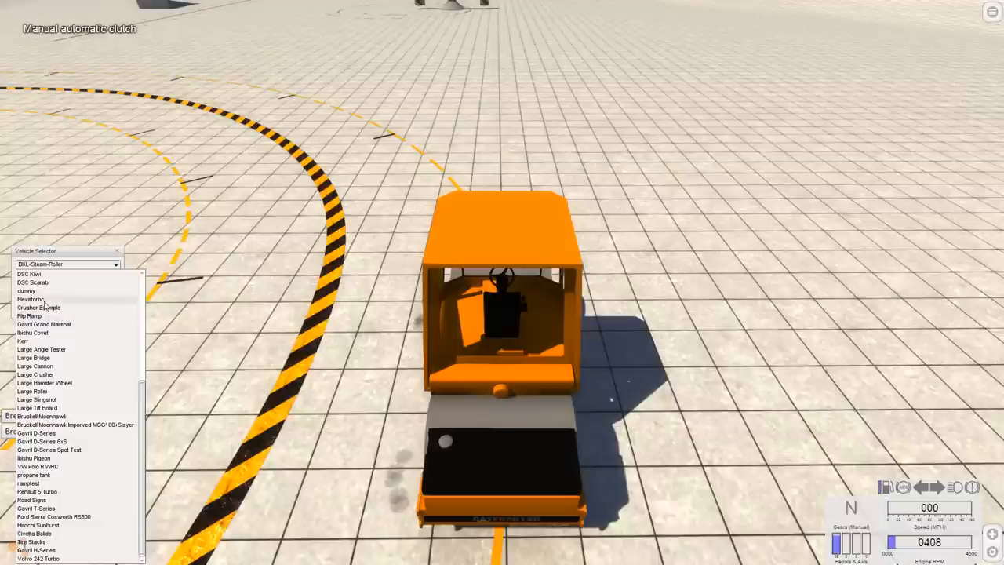
pyautogui.scroll(3)
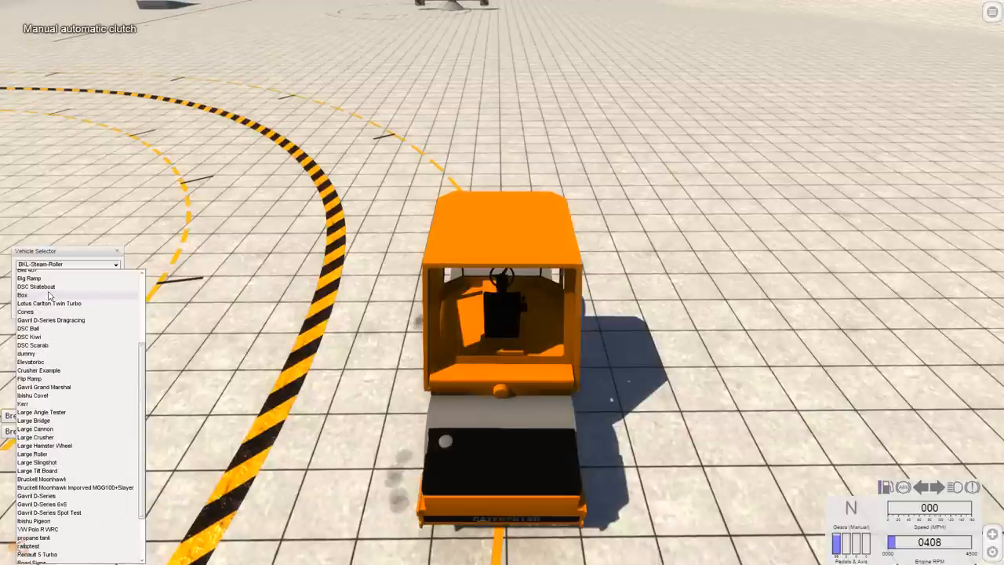
pyautogui.moveTo(29, 336)
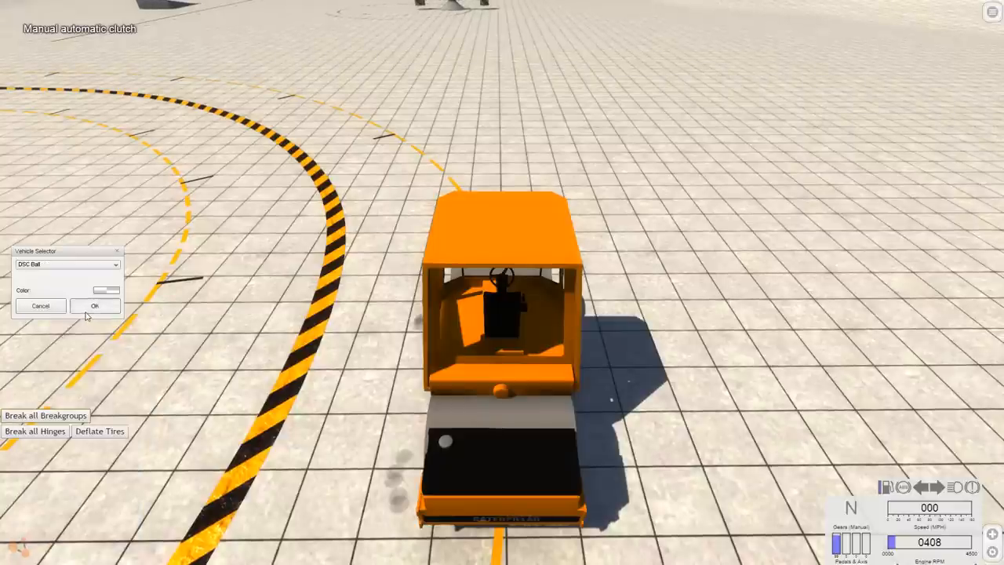
# - Spawn the DSC Ball on the grid near the ramps
pyautogui.click(94, 305)
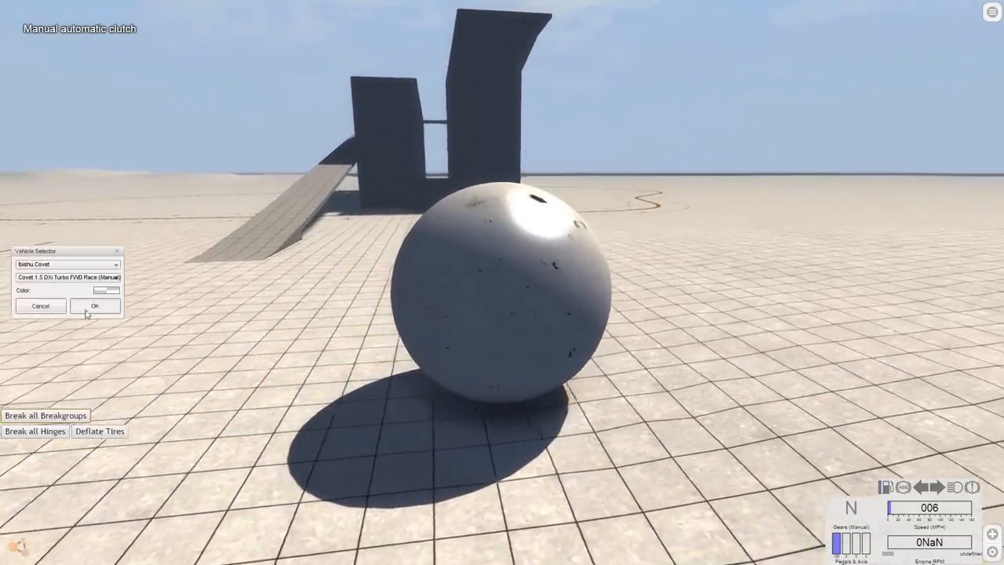
# - Spawn the Ibishu Covet Race (Manual) and repaint it teal-green
pyautogui.click(95, 306)
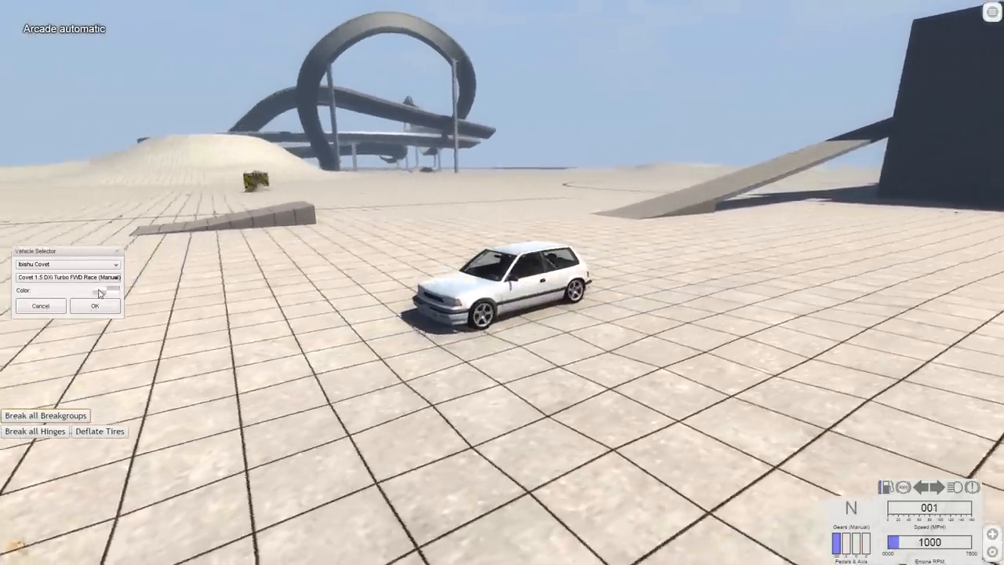
pyautogui.click(108, 290)
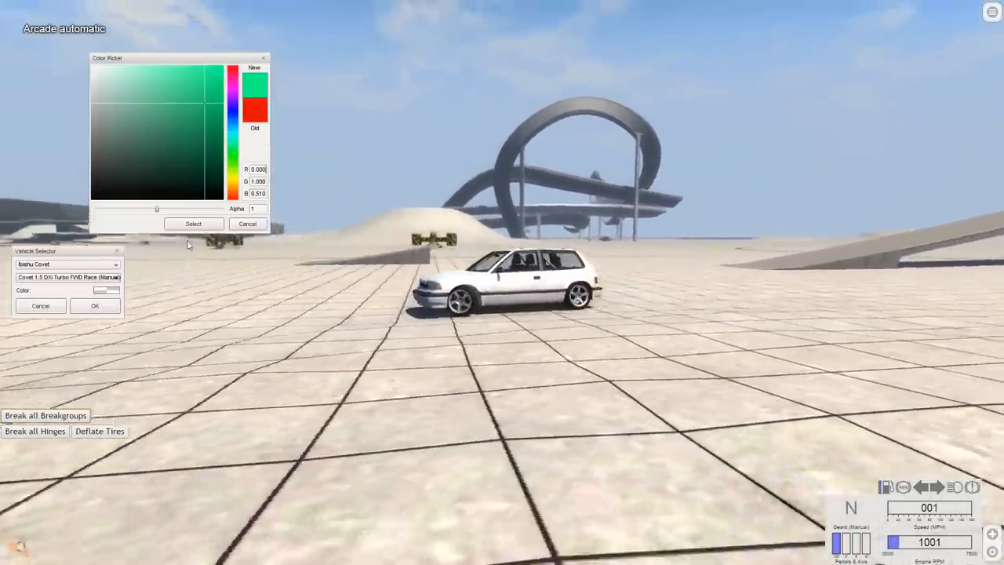
pyautogui.click(193, 223)
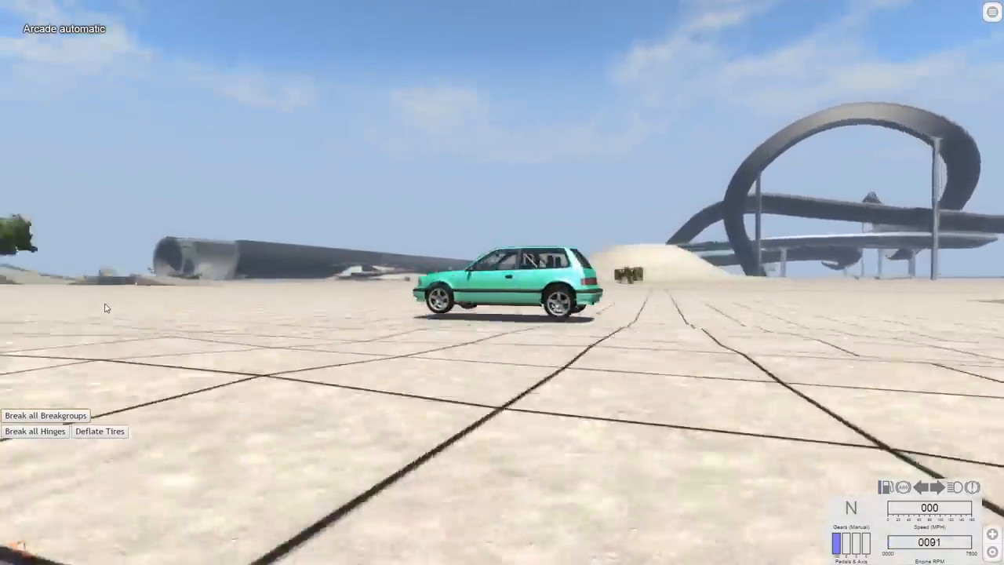